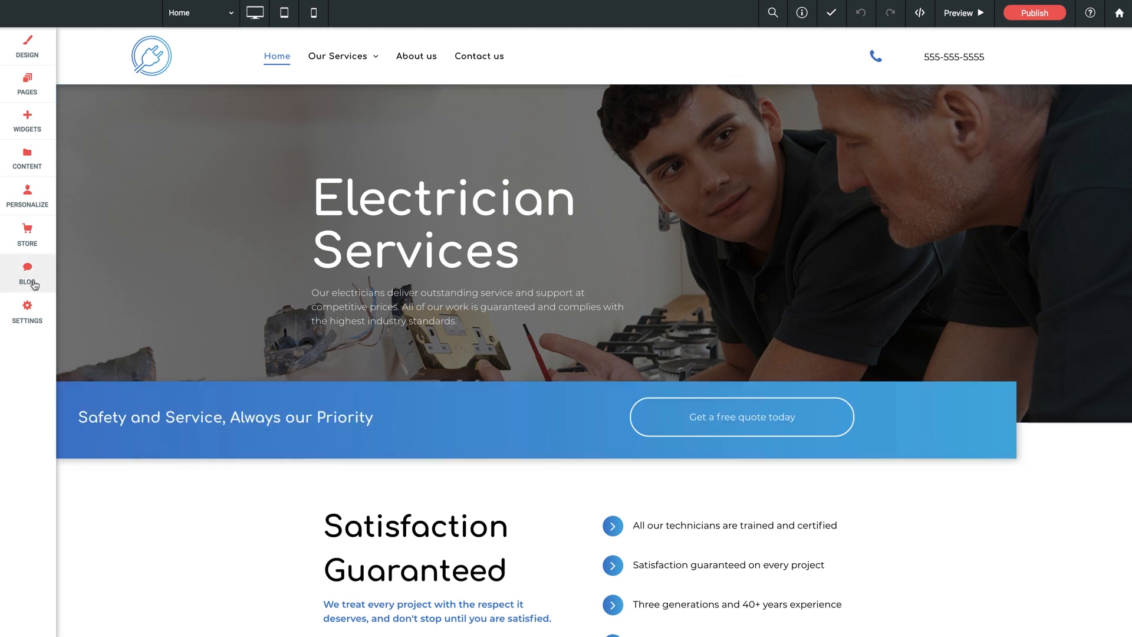
Add a blog to the site from the Manage Blog panel, creating its three sample posts.
left_click(27, 273)
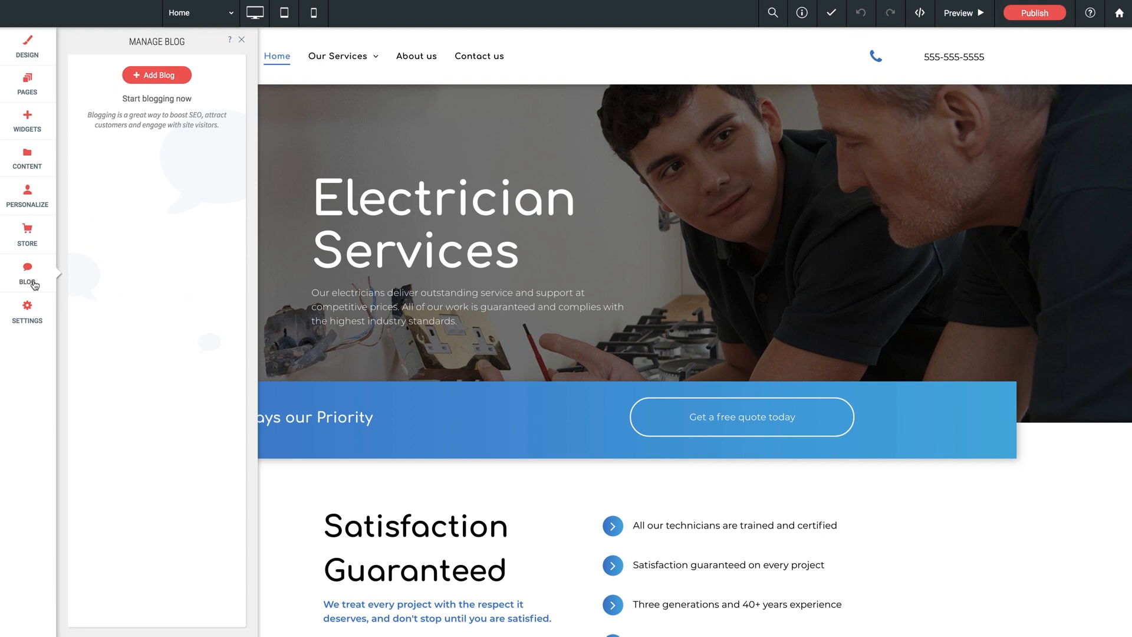
mouse_move(156, 76)
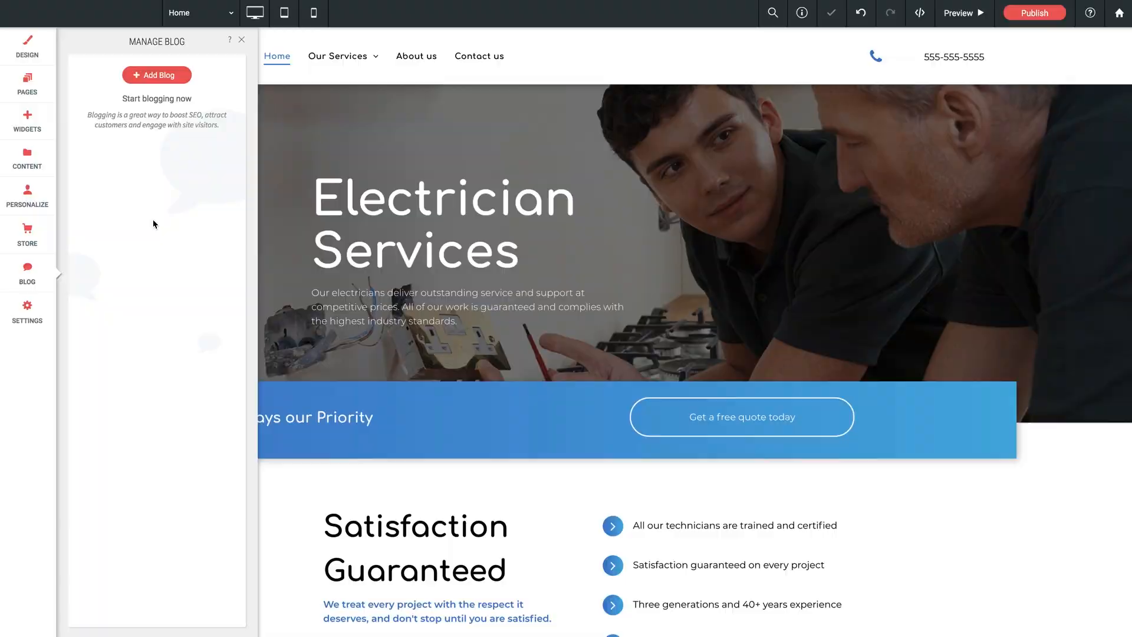
left_click(156, 75)
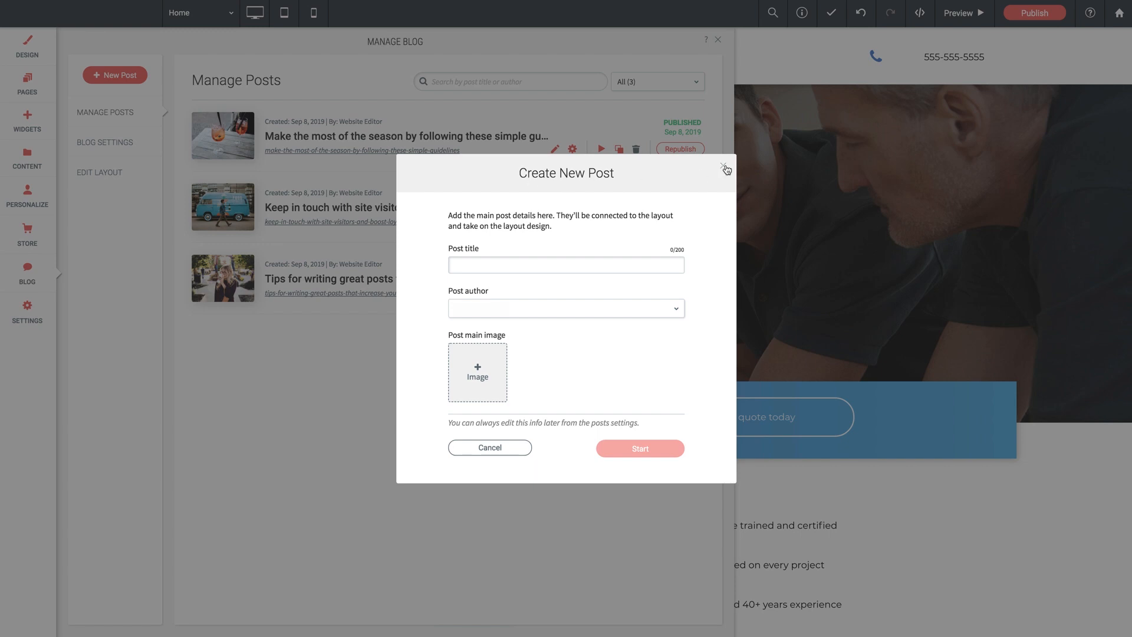
Dismiss the Create New Post form and show the blog's name and RSS feed settings.
left_click(725, 169)
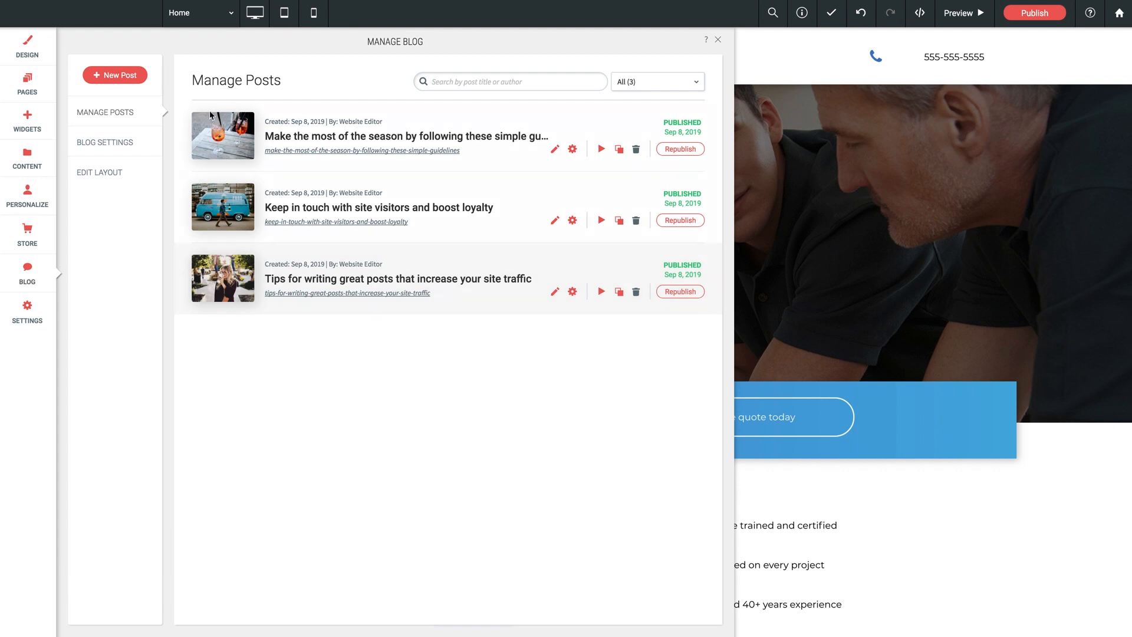
left_click(104, 142)
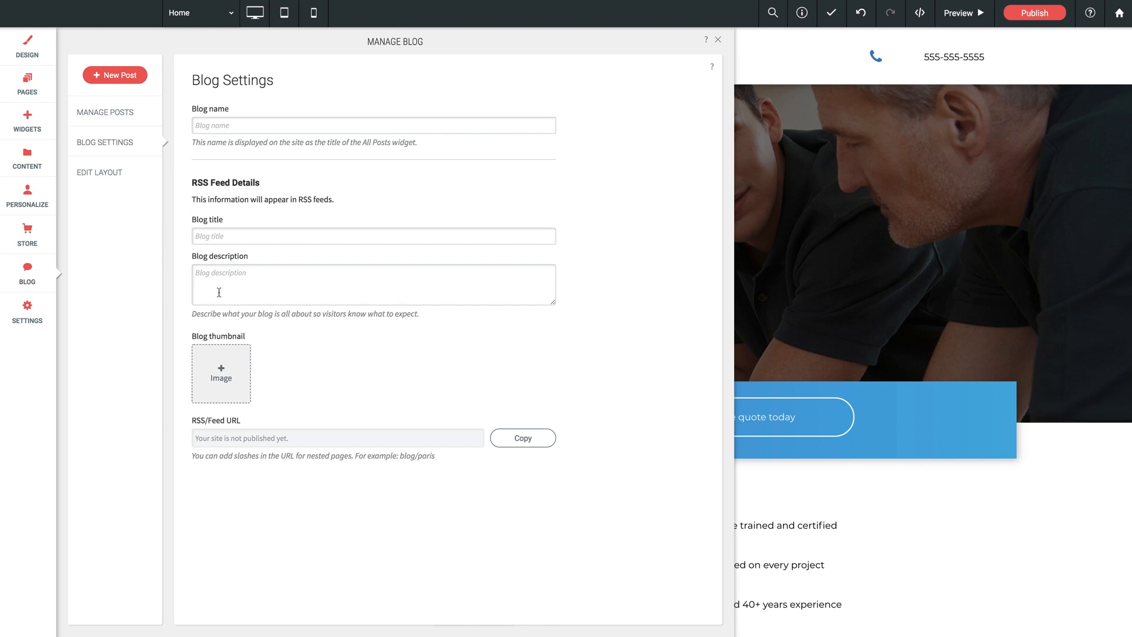
mouse_move(244, 382)
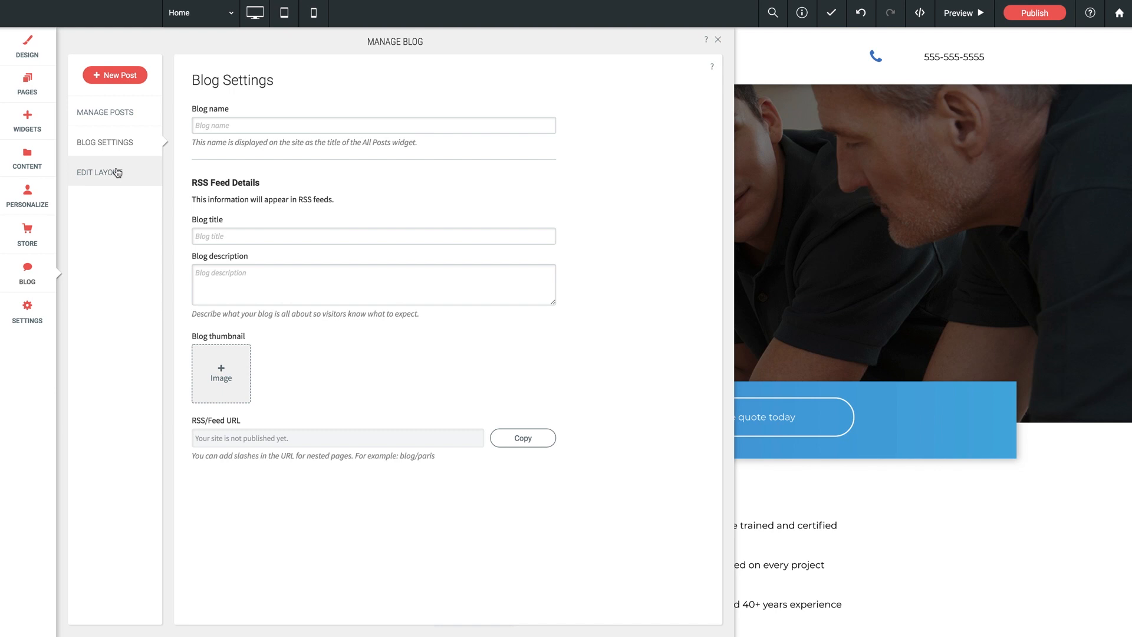
mouse_move(123, 177)
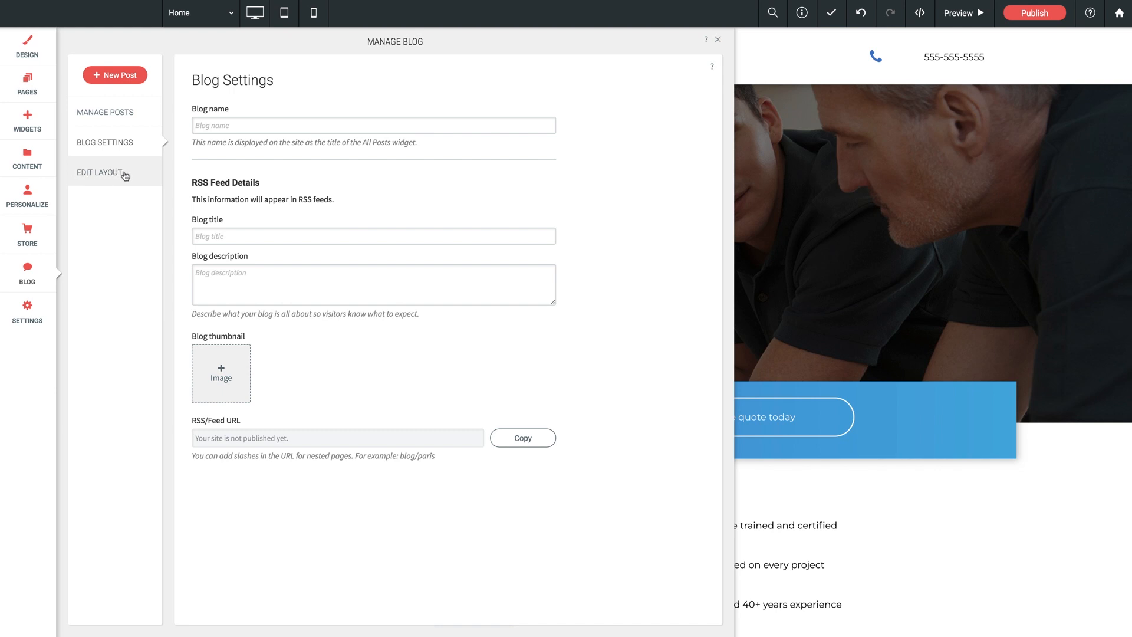
mouse_move(126, 212)
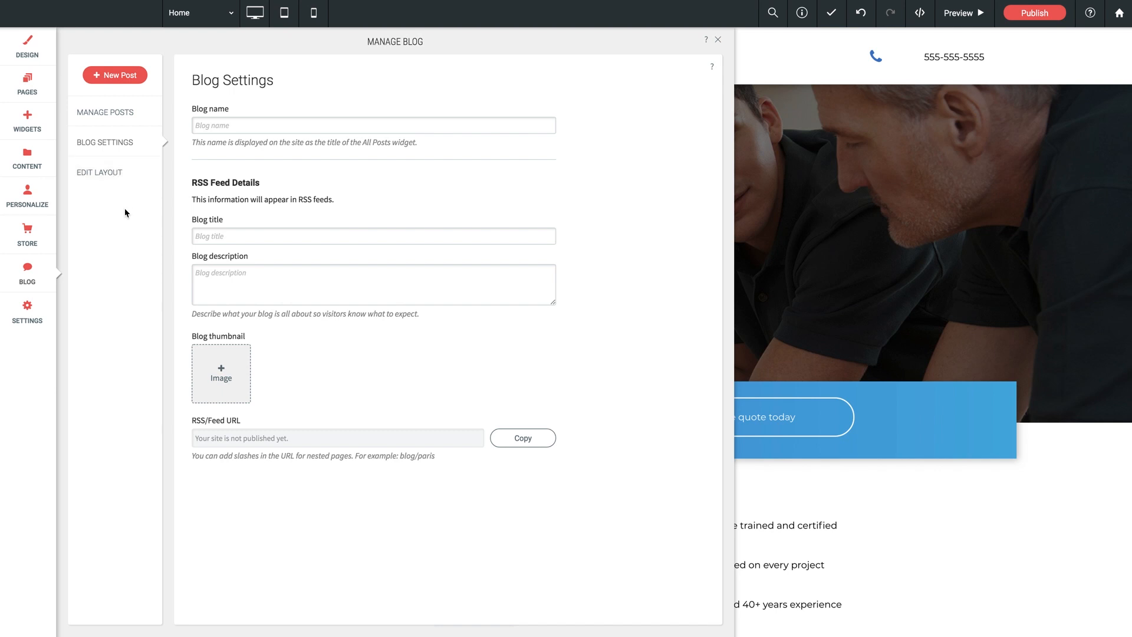
Return to Manage Posts listing the three published sample posts.
left_click(105, 112)
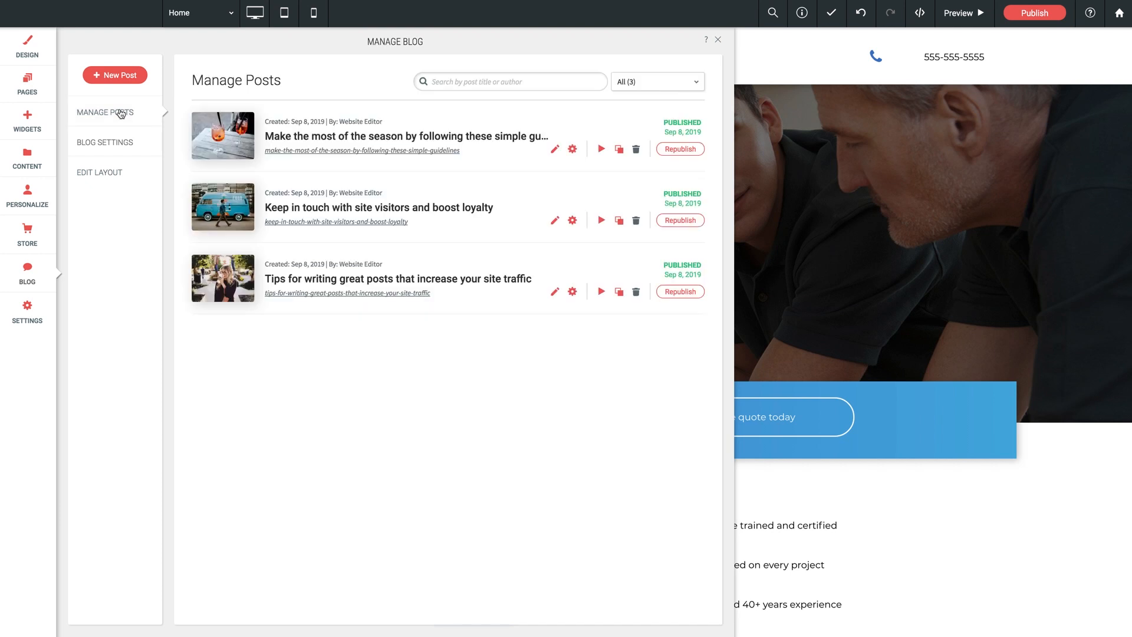
mouse_move(210, 254)
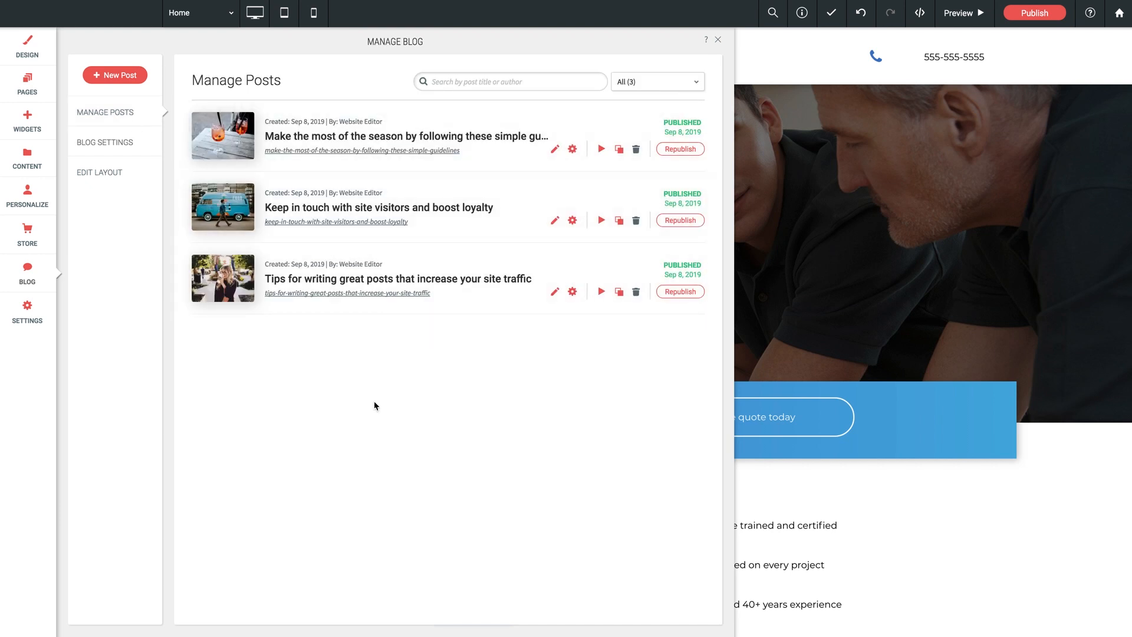
mouse_move(393, 405)
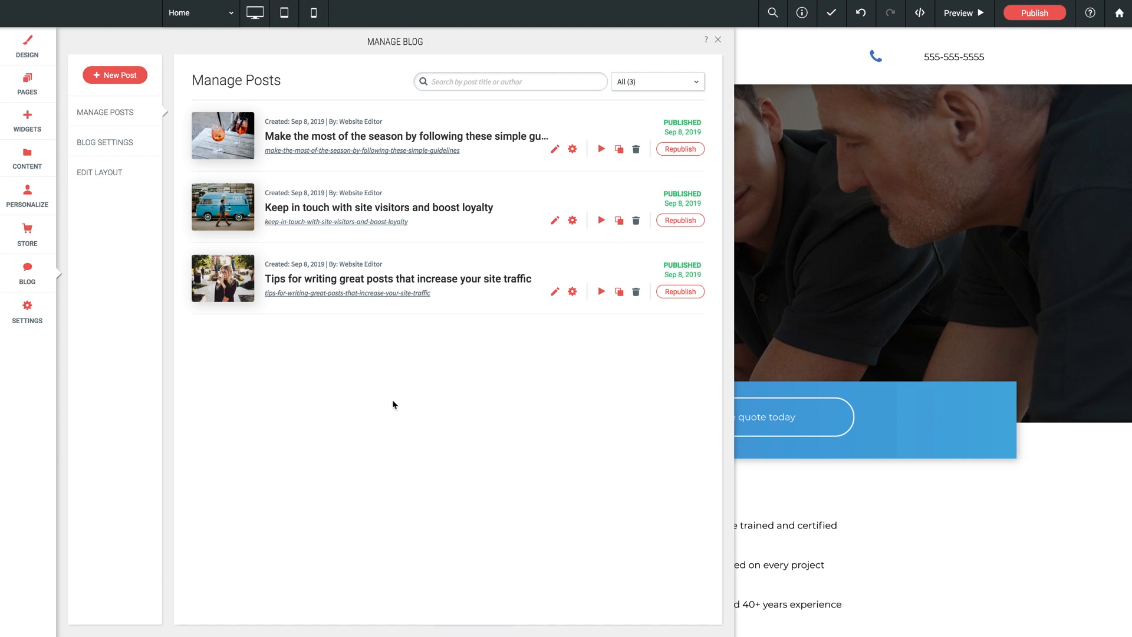
mouse_move(456, 183)
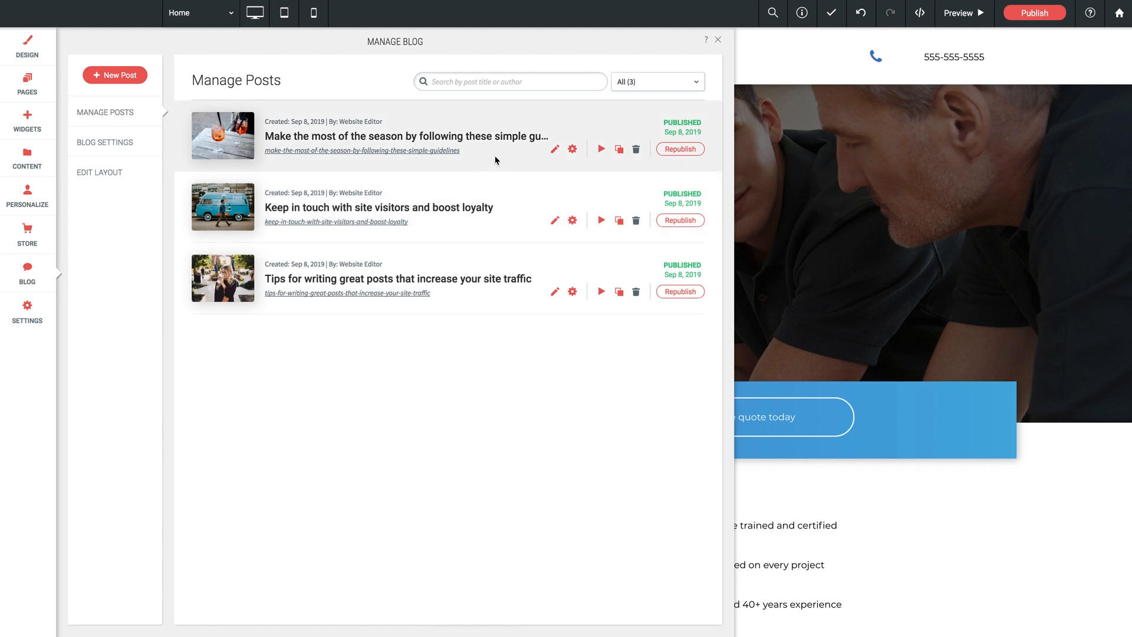
mouse_move(482, 143)
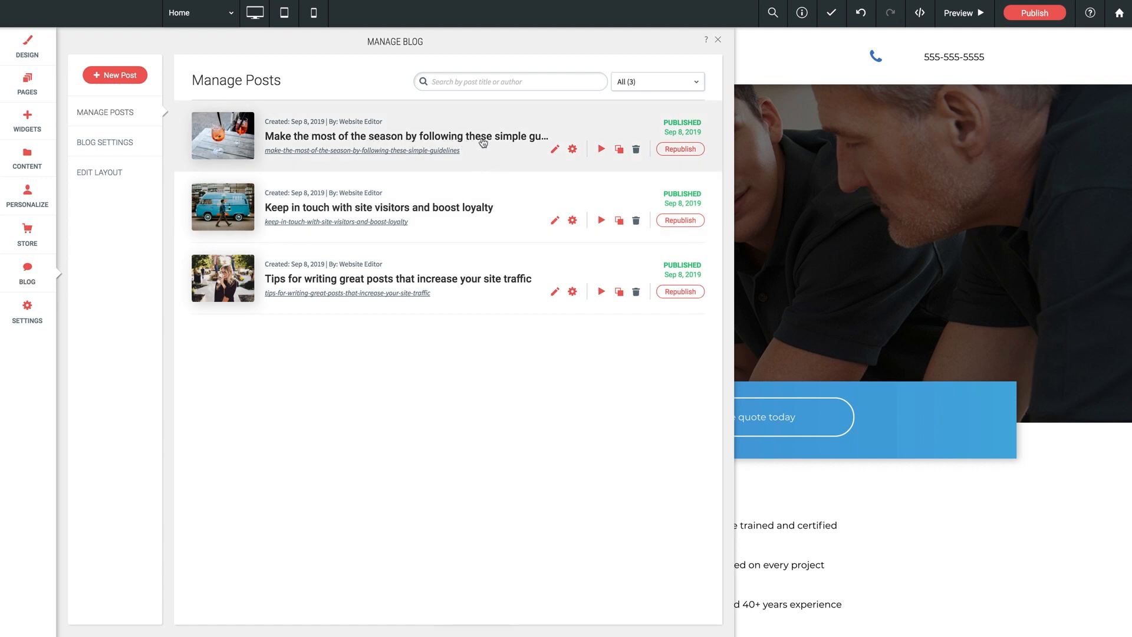
mouse_move(515, 159)
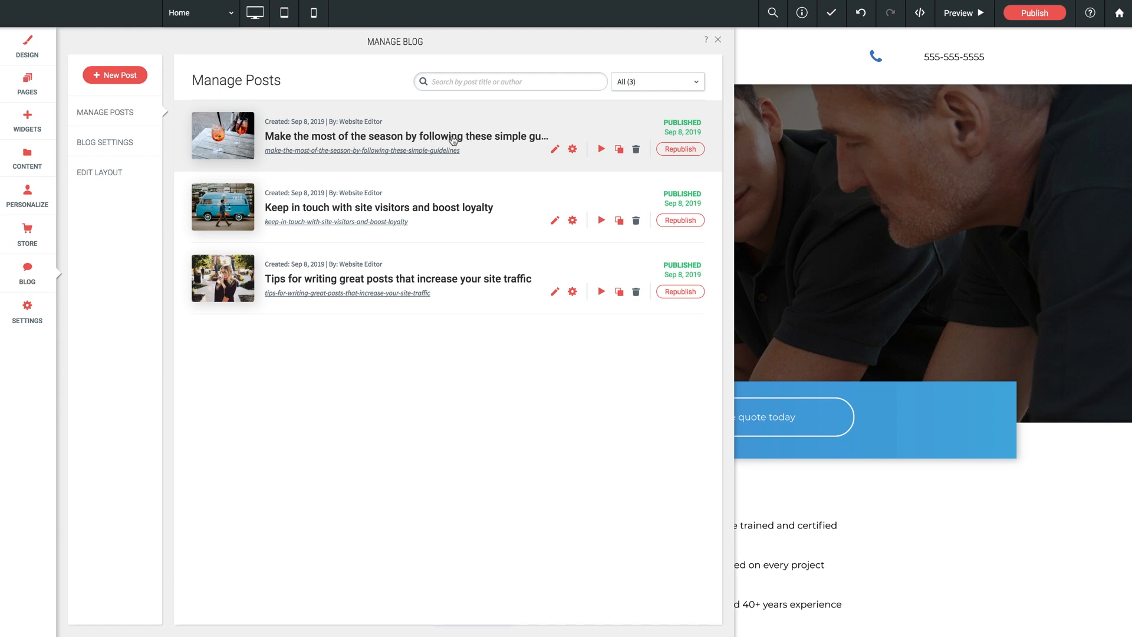
mouse_move(453, 139)
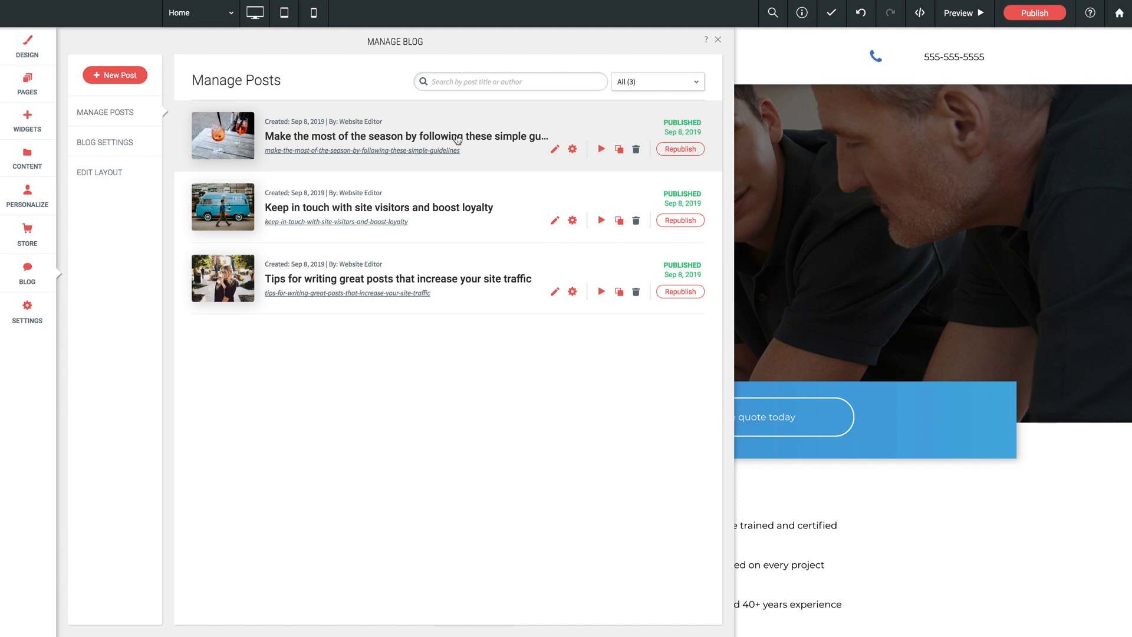
mouse_move(639, 163)
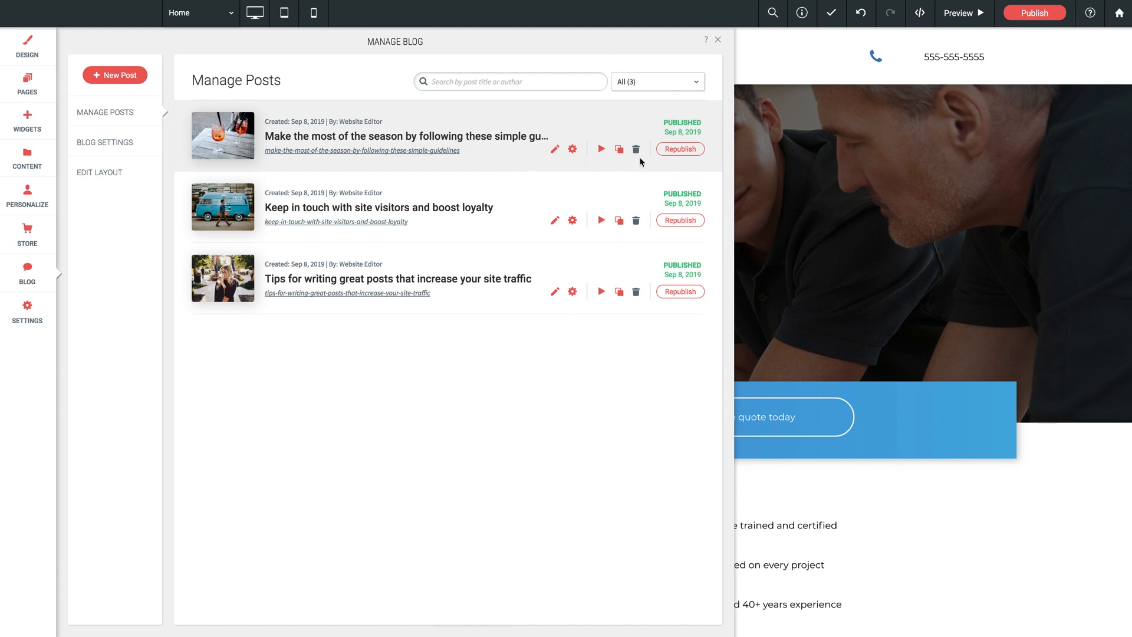
mouse_move(555, 149)
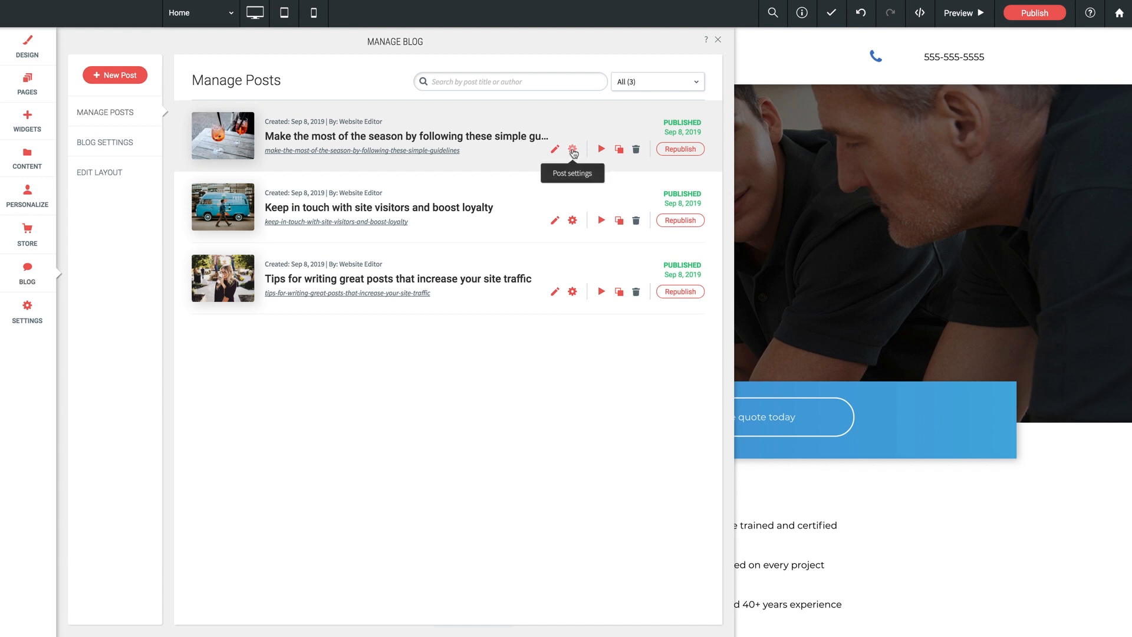
mouse_move(600, 149)
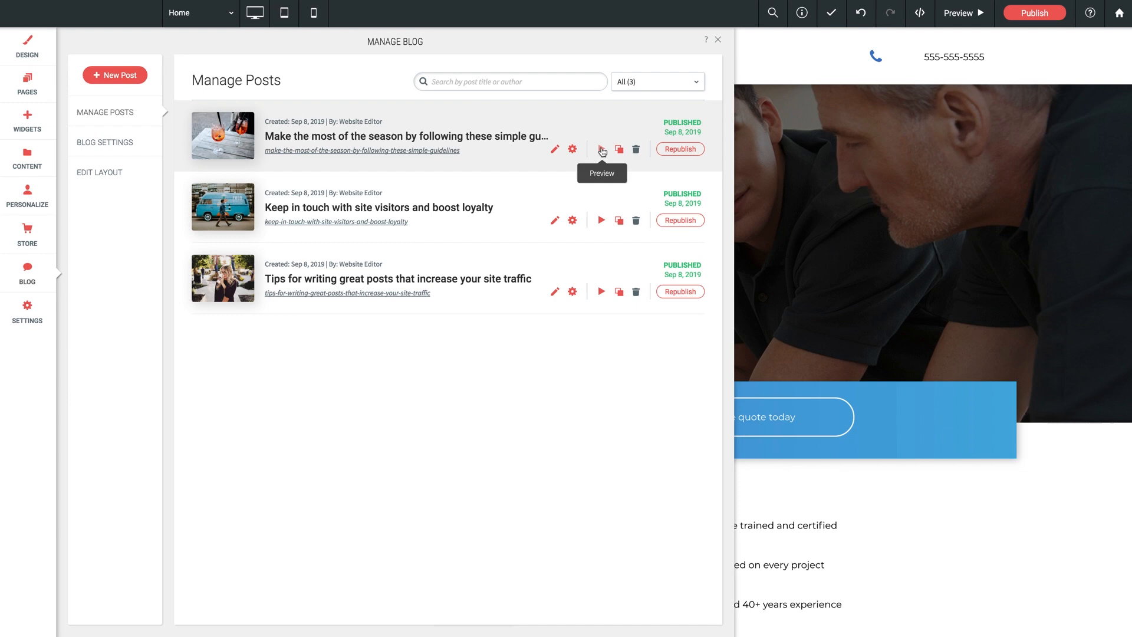
Preview the seasonal-guidelines post in full, then return to editing it in post mode.
left_click(600, 150)
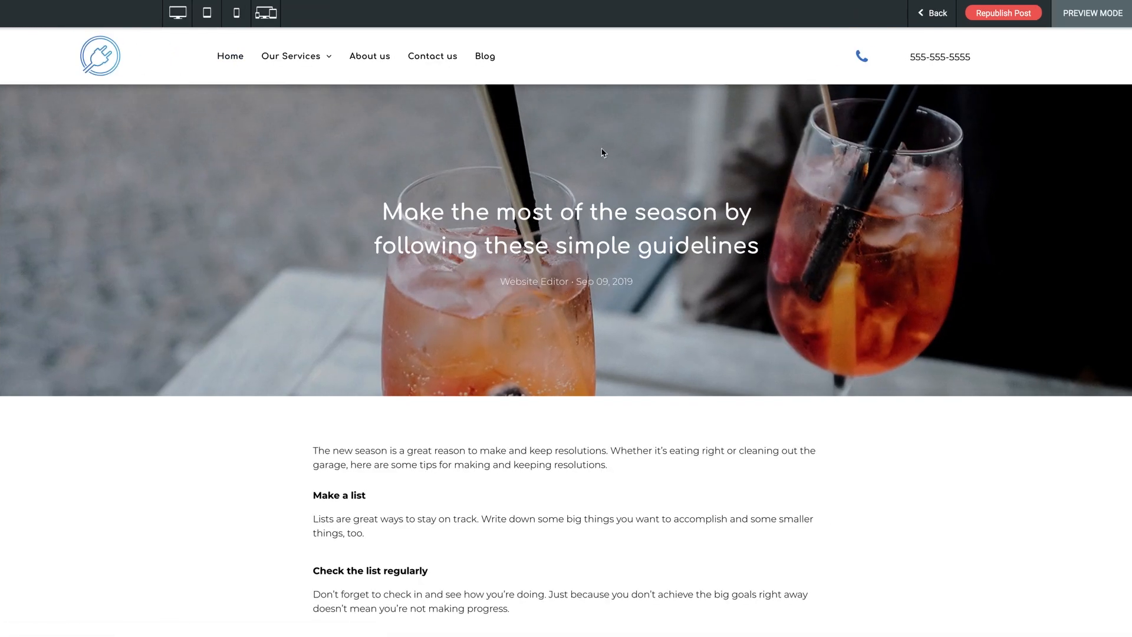
scroll("down", 3)
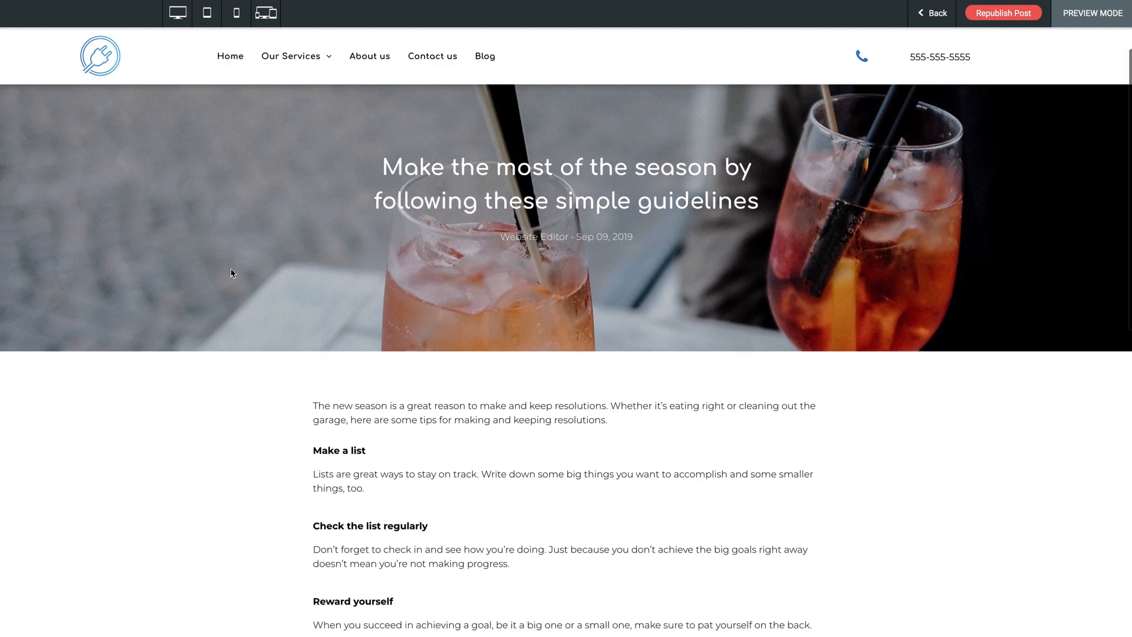
scroll("down", 3)
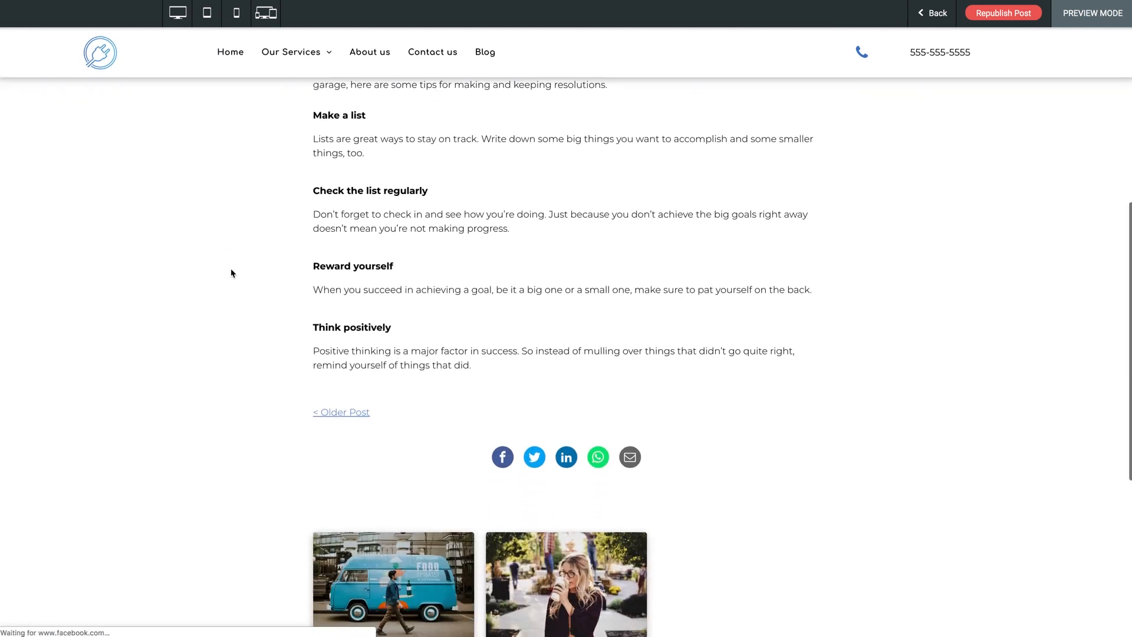
scroll("down", 3)
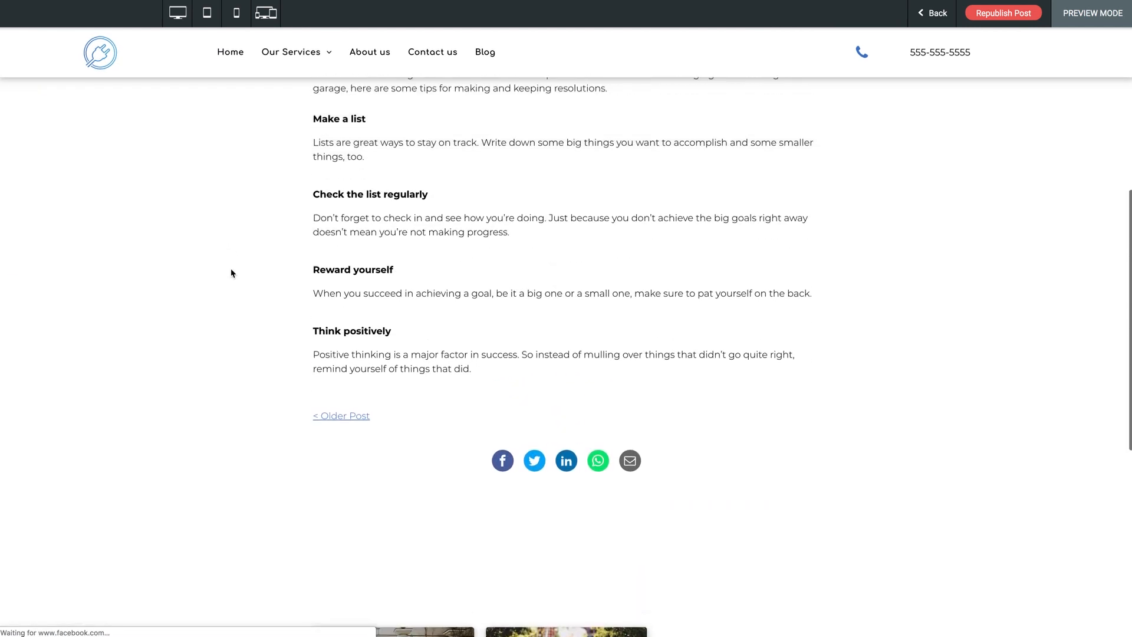
scroll("up", 3)
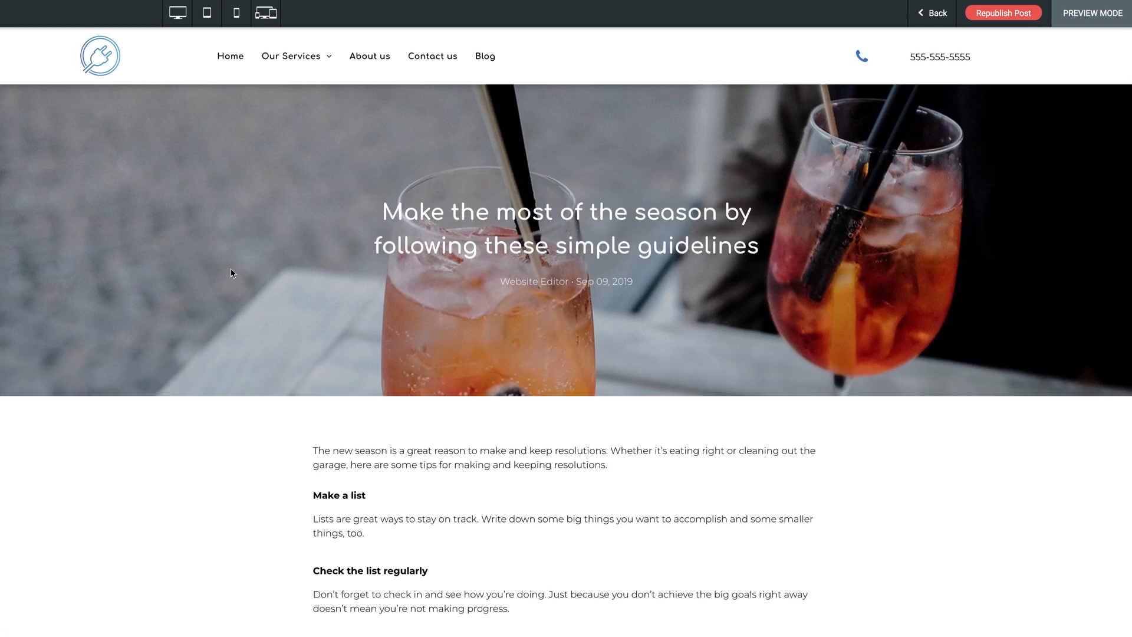
mouse_move(234, 271)
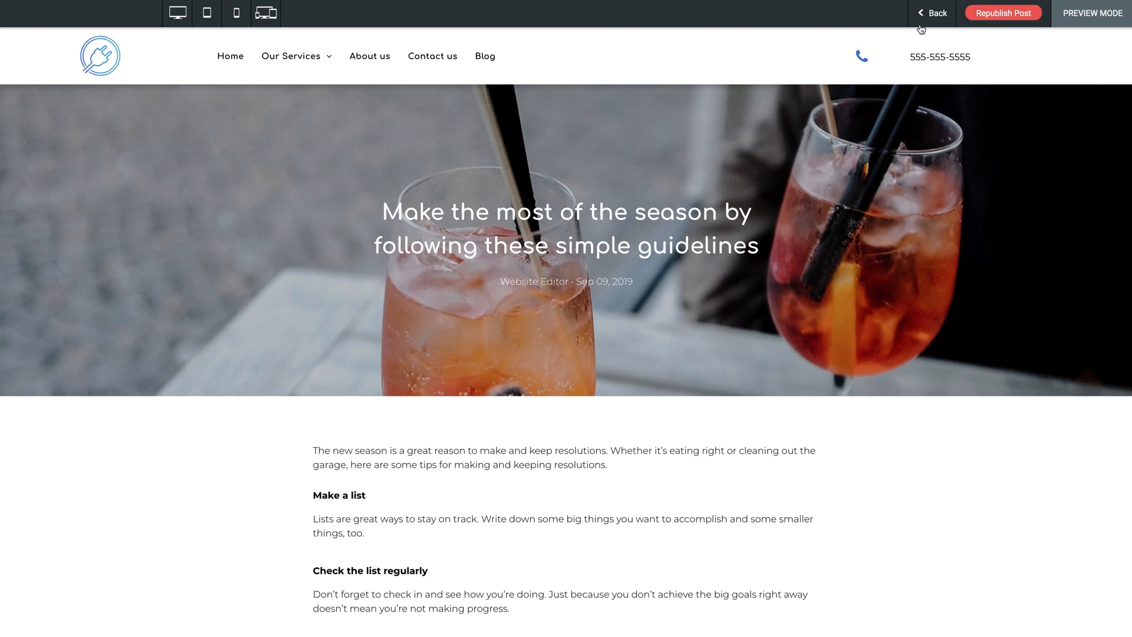
left_click(931, 13)
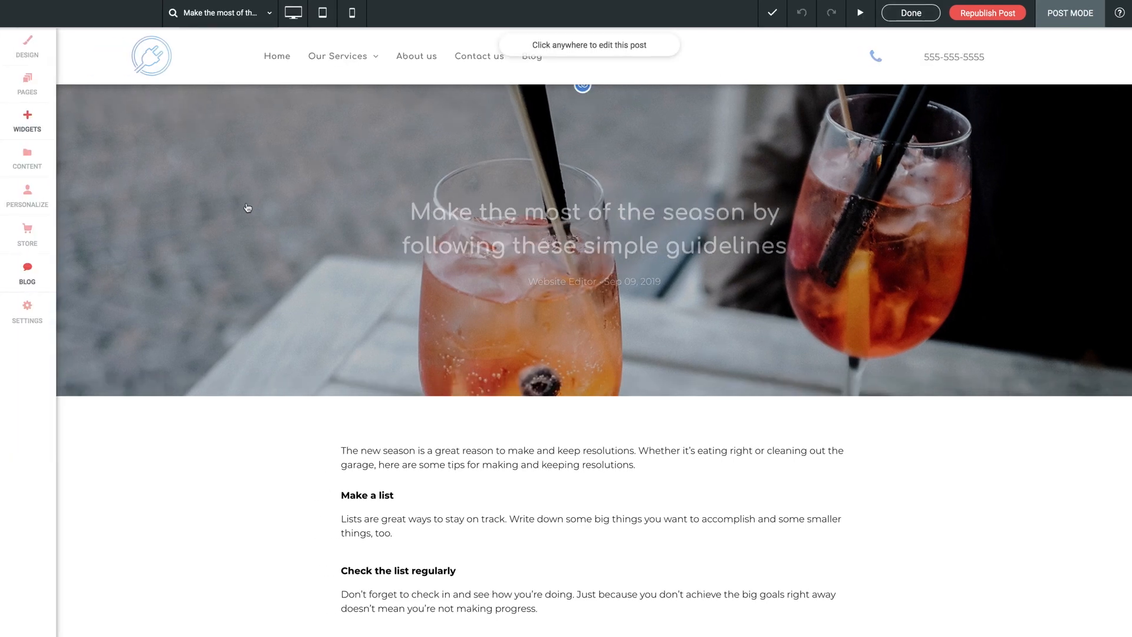
Reopen the blog manager's post list over the post editor.
left_click(27, 272)
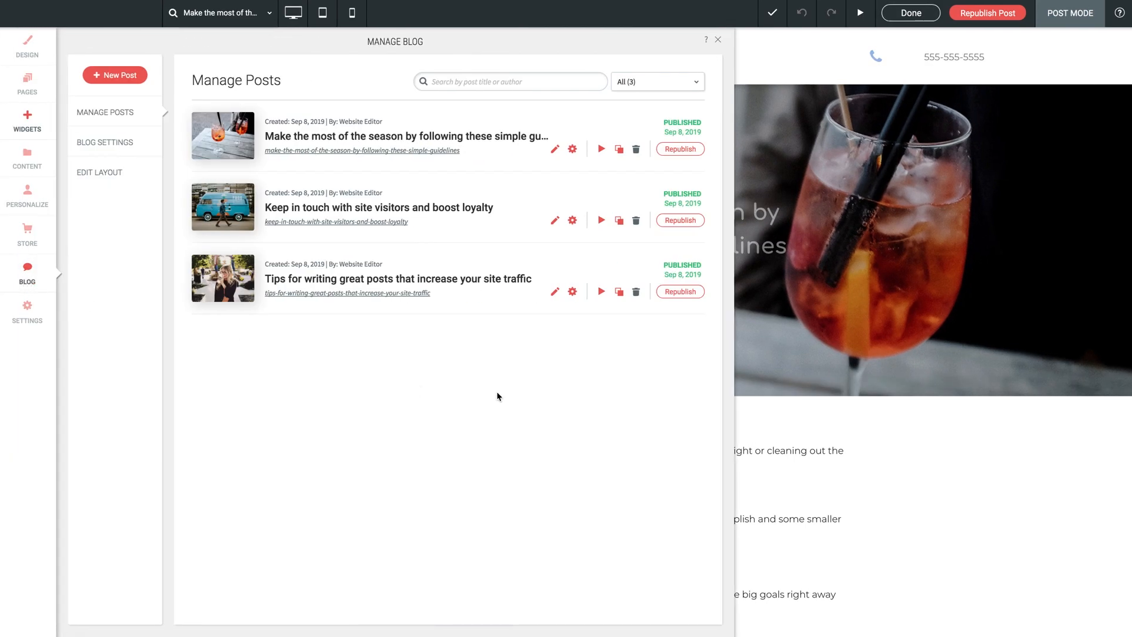
mouse_move(619, 149)
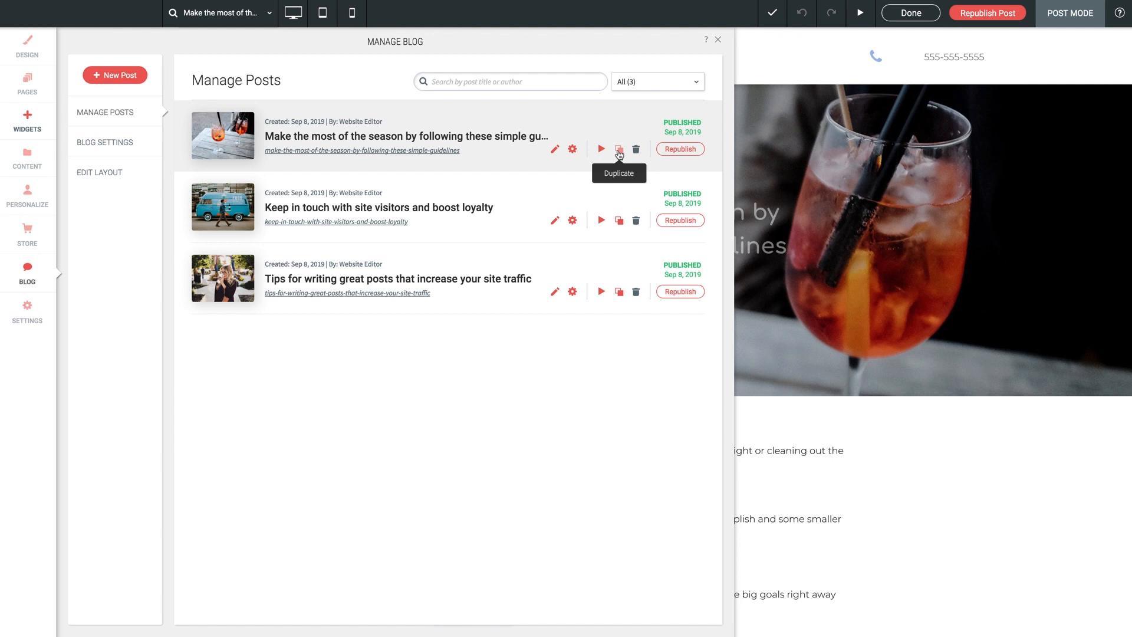
mouse_move(636, 148)
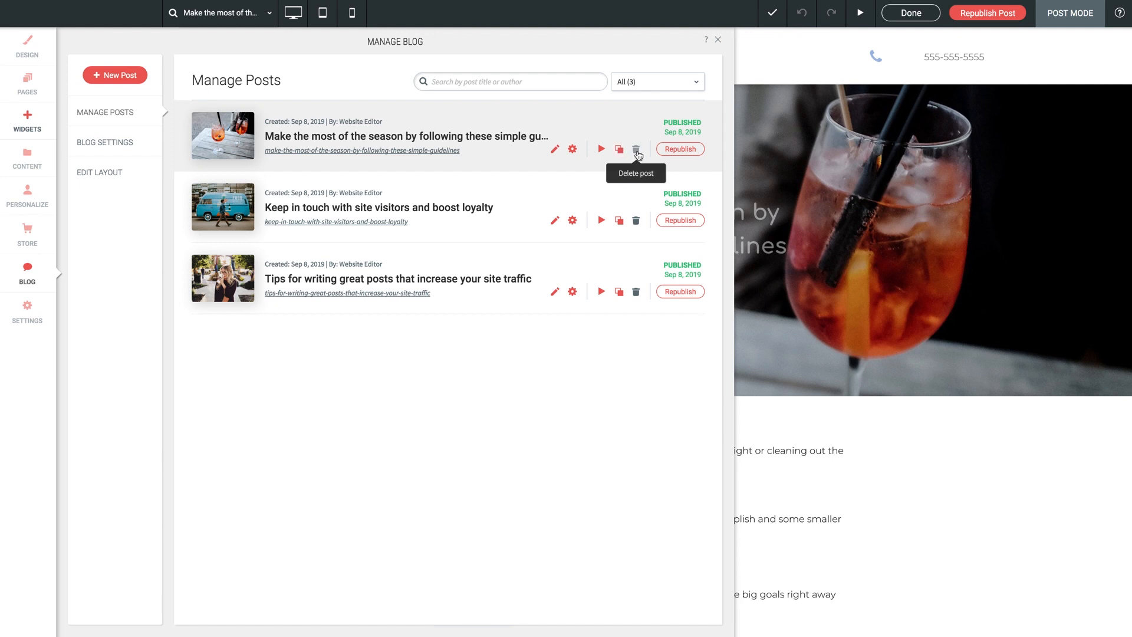
mouse_move(668, 152)
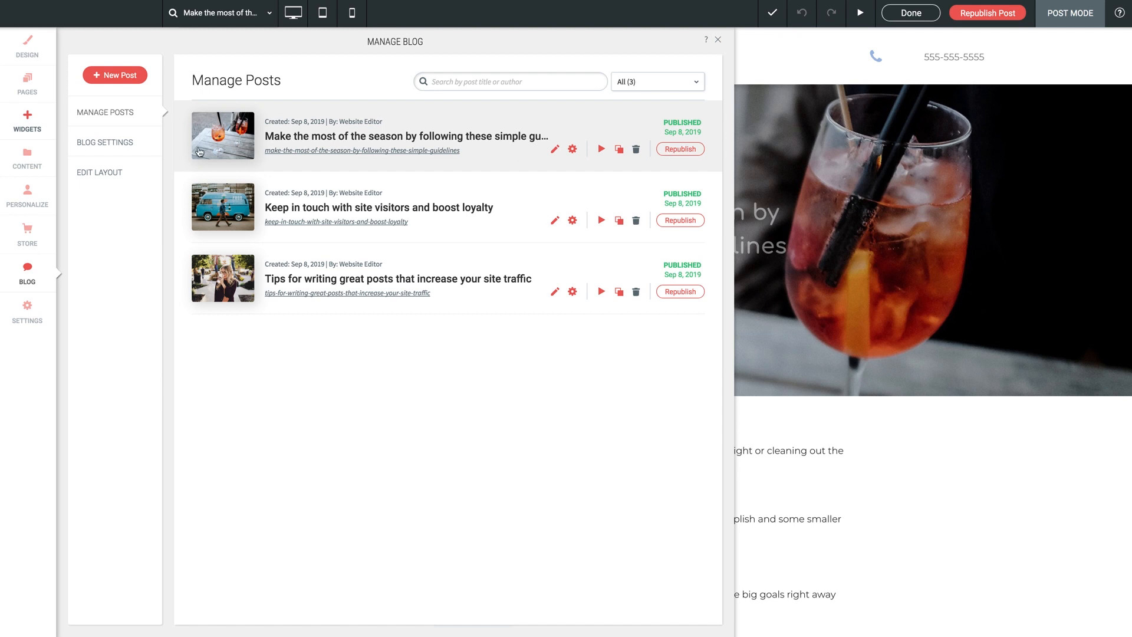
mouse_move(572, 149)
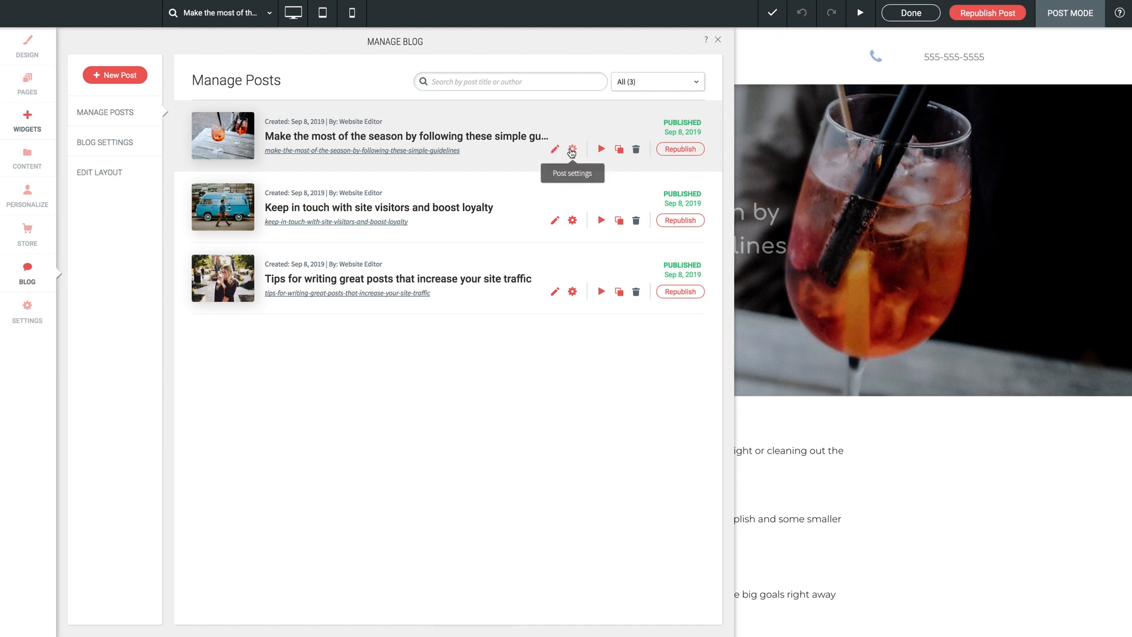
View the seasonal-guidelines post's settings: status, permalink, title, author, main image and metadata.
left_click(571, 148)
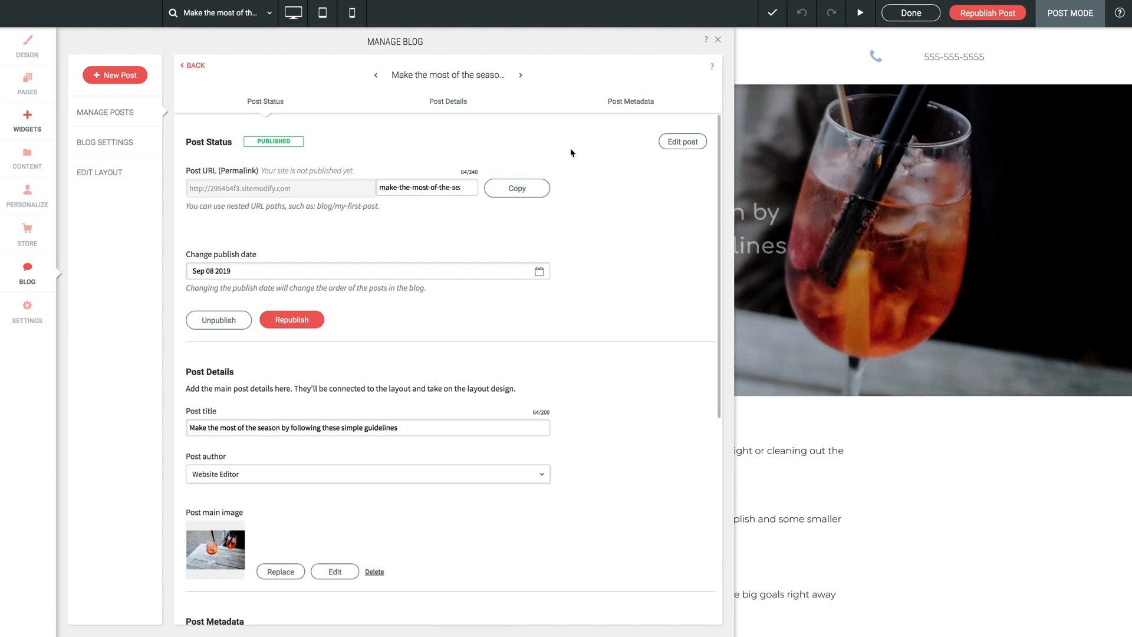
mouse_move(617, 210)
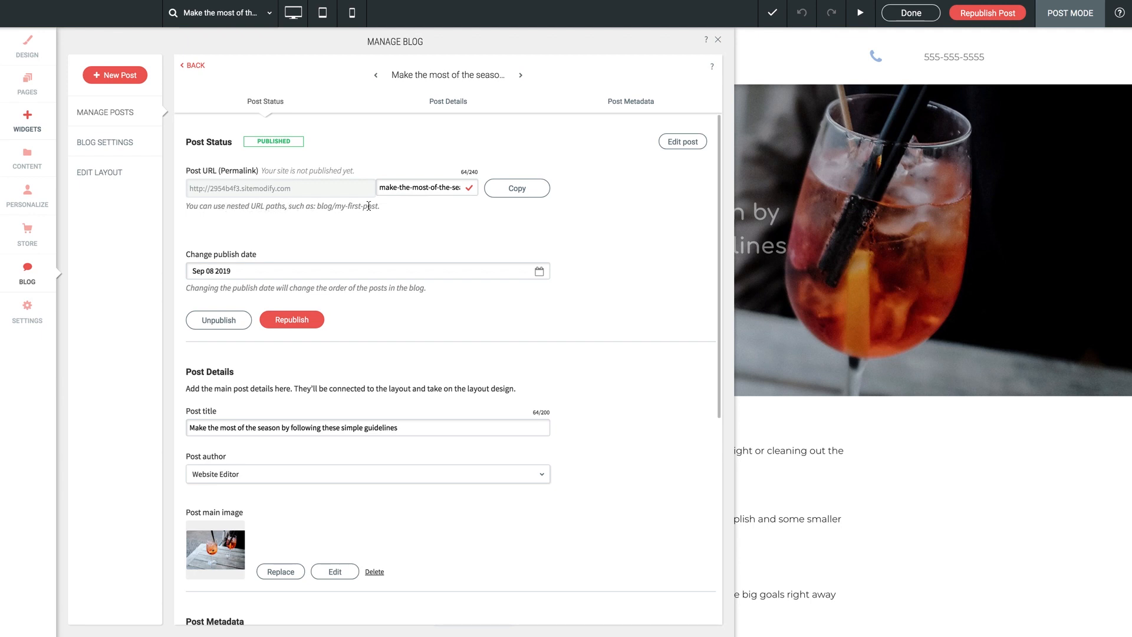
scroll("down", 3)
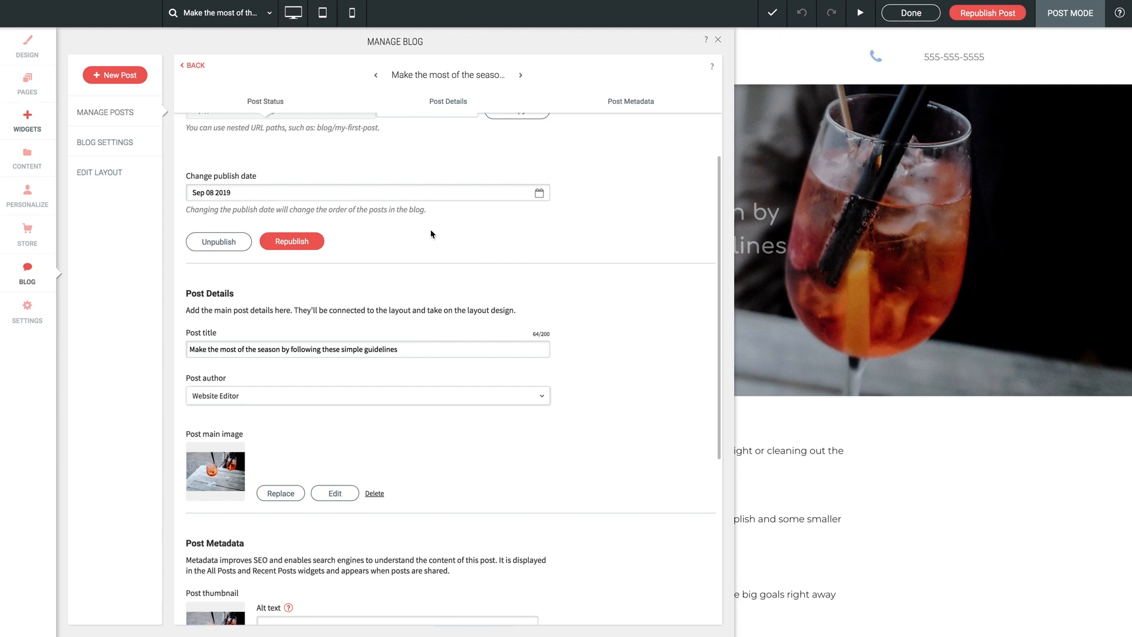
scroll("down", 3)
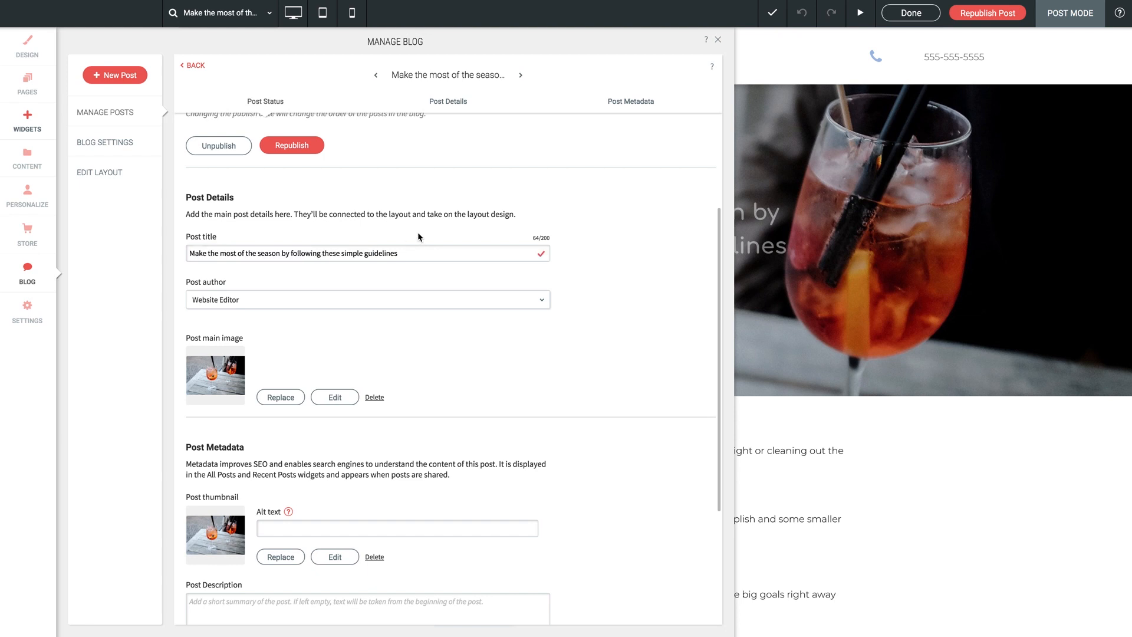
mouse_move(243, 275)
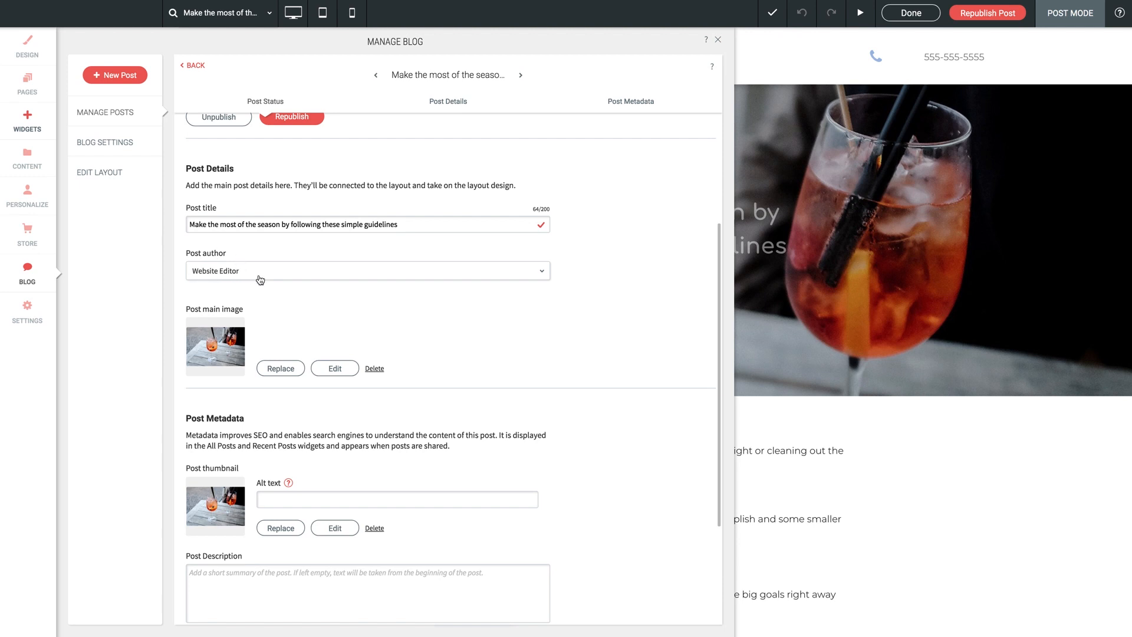
scroll("down", 3)
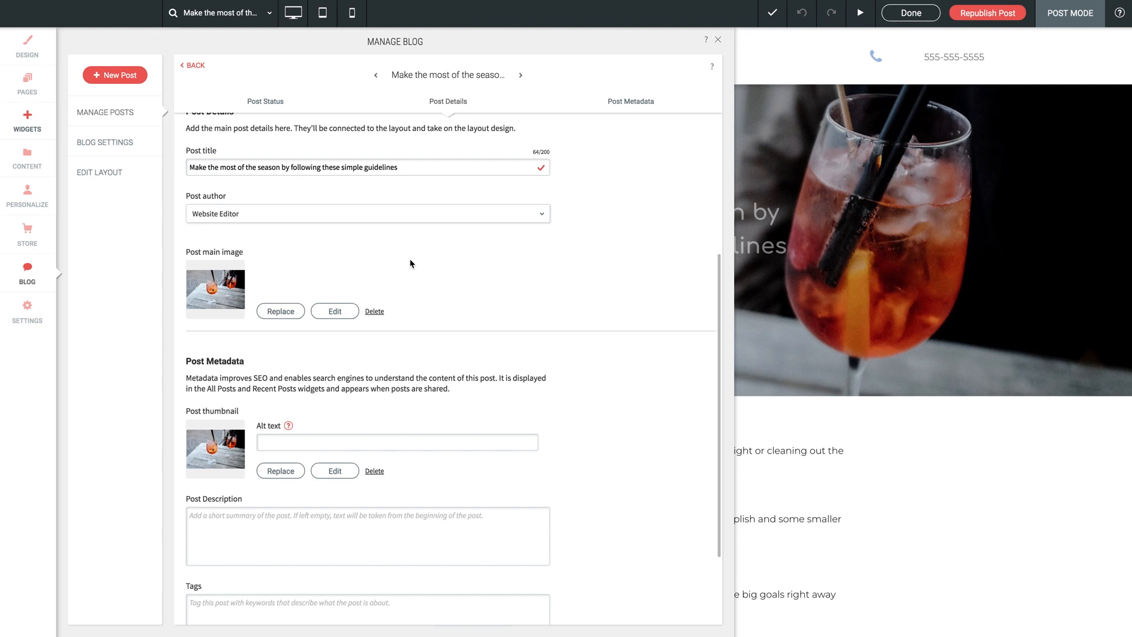
scroll("down", 3)
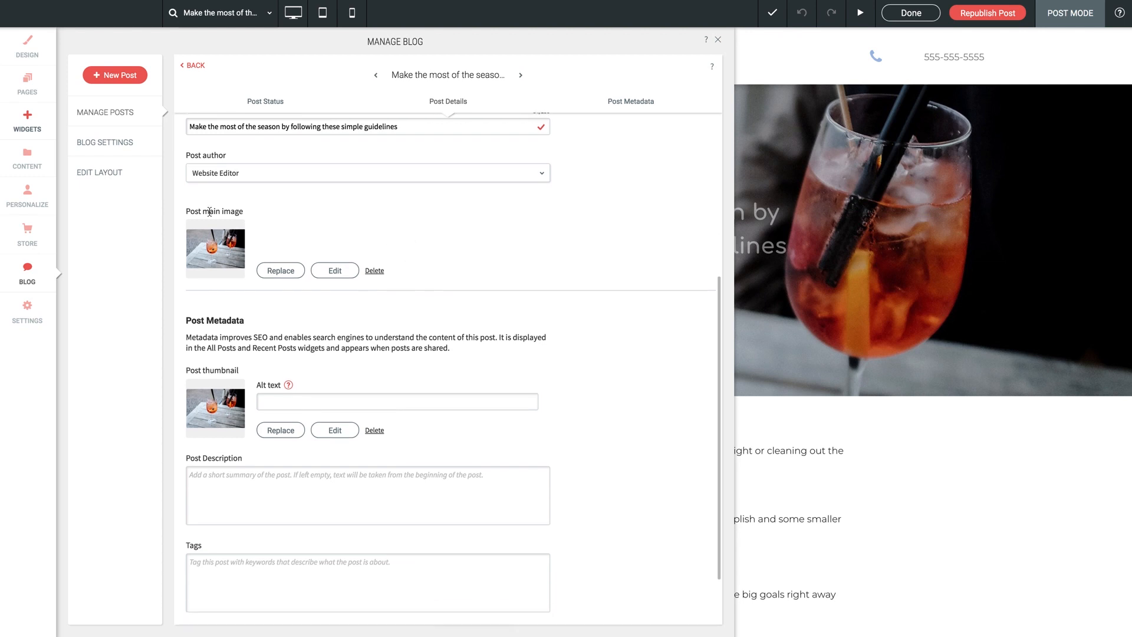
mouse_move(281, 270)
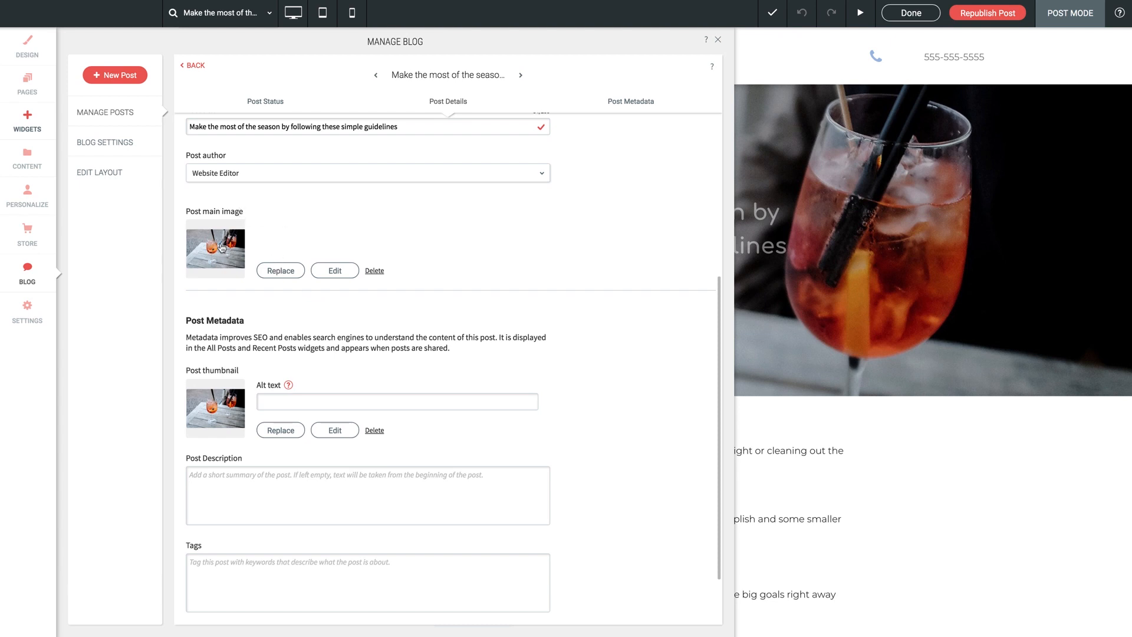
mouse_move(489, 273)
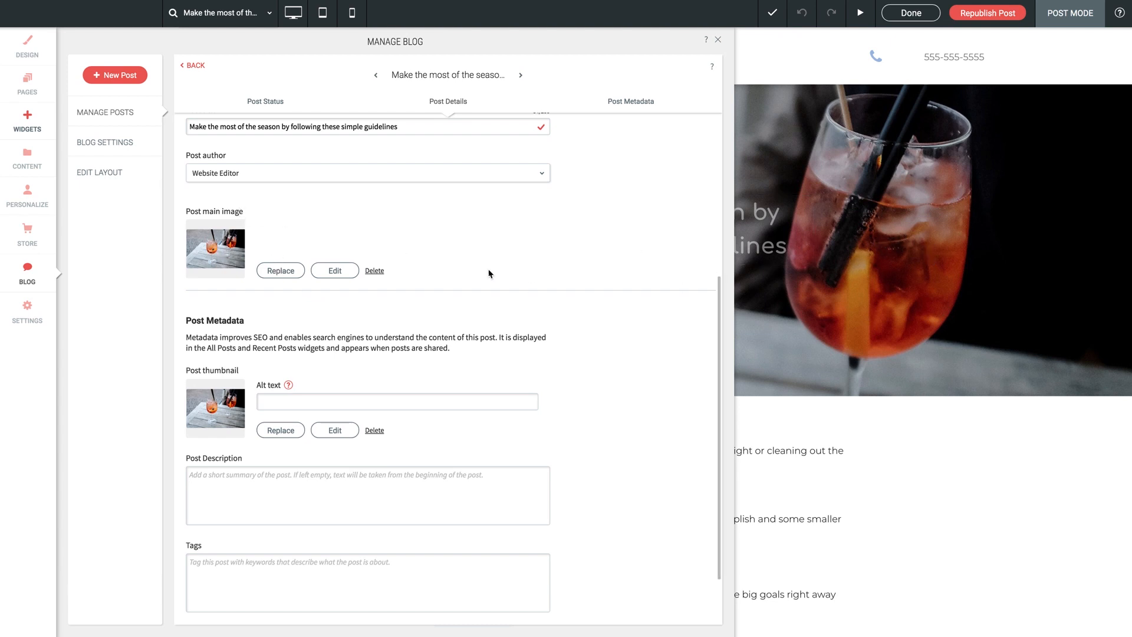
mouse_move(883, 224)
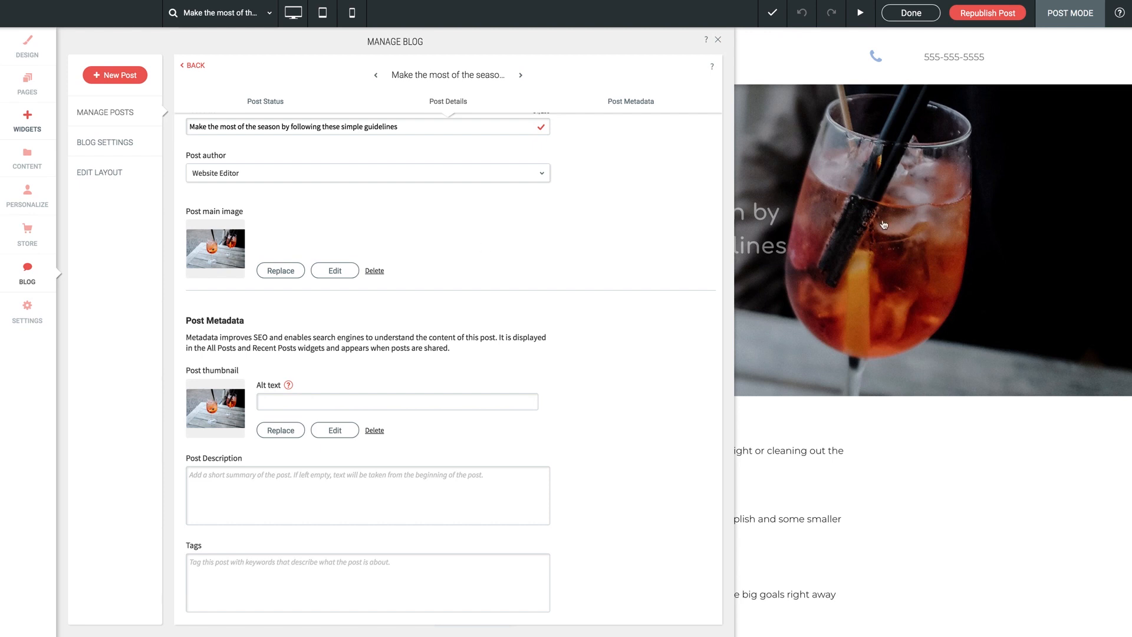
scroll("down", 3)
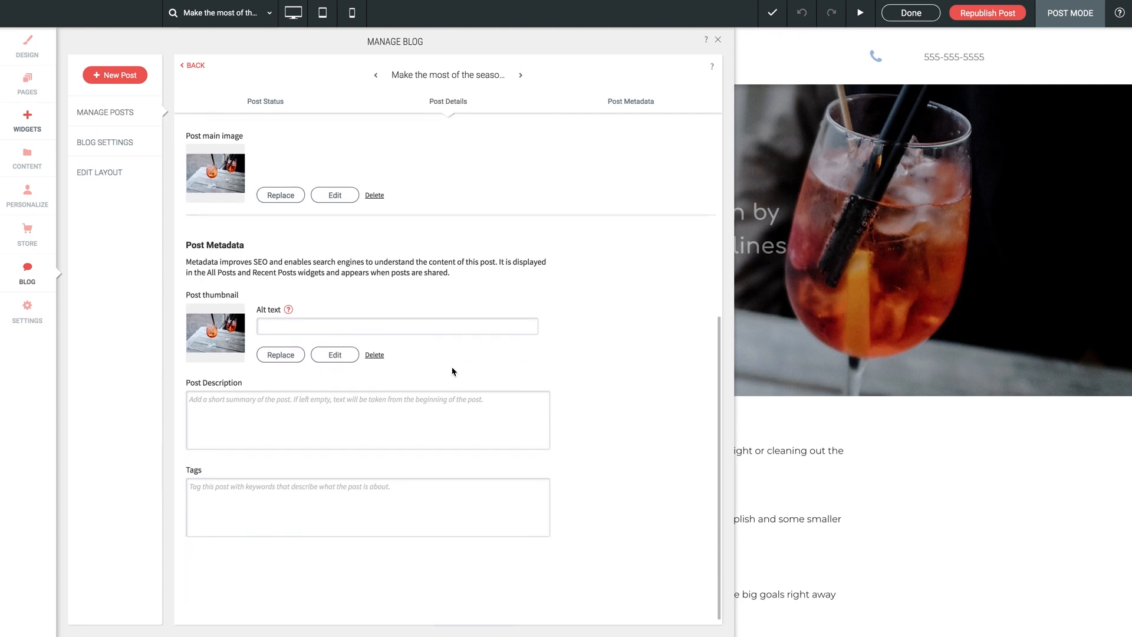
scroll("down", 3)
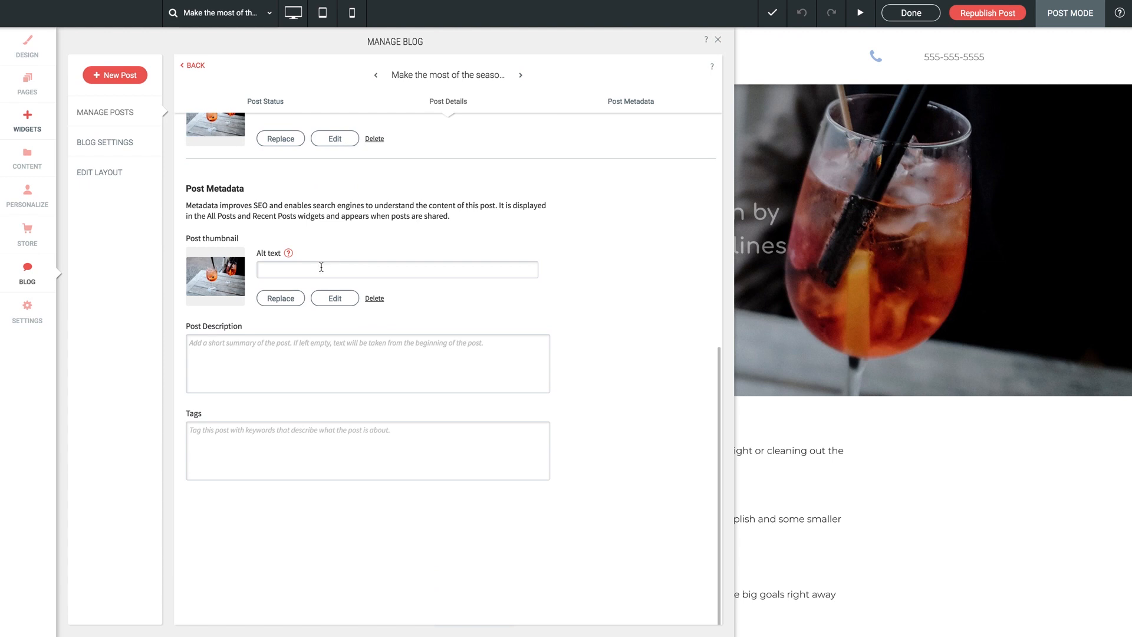
left_click(397, 268)
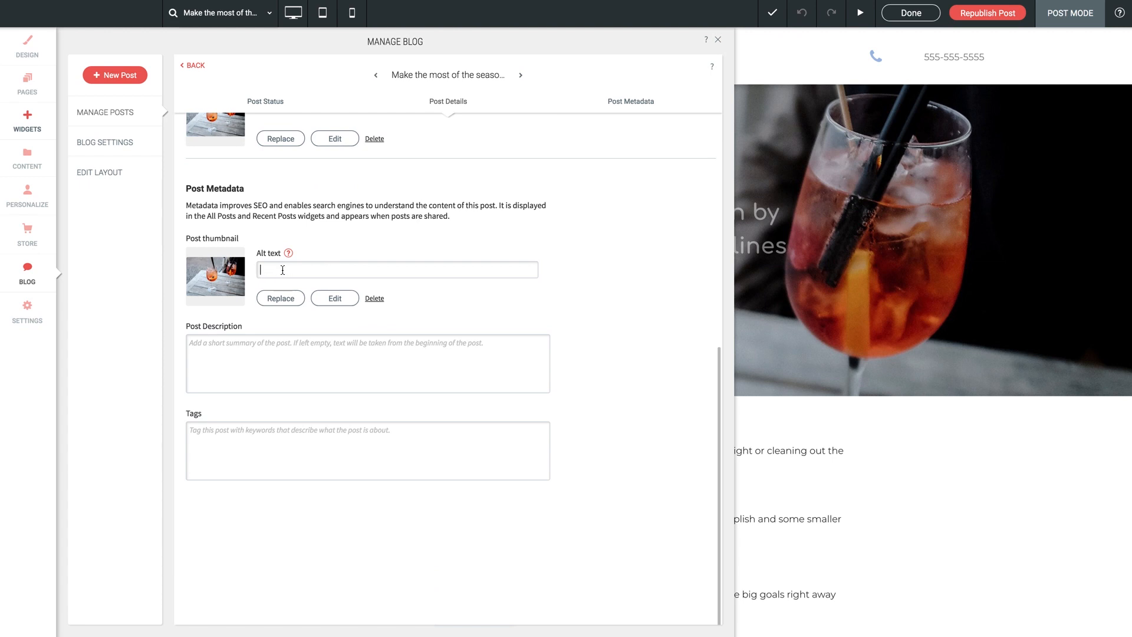